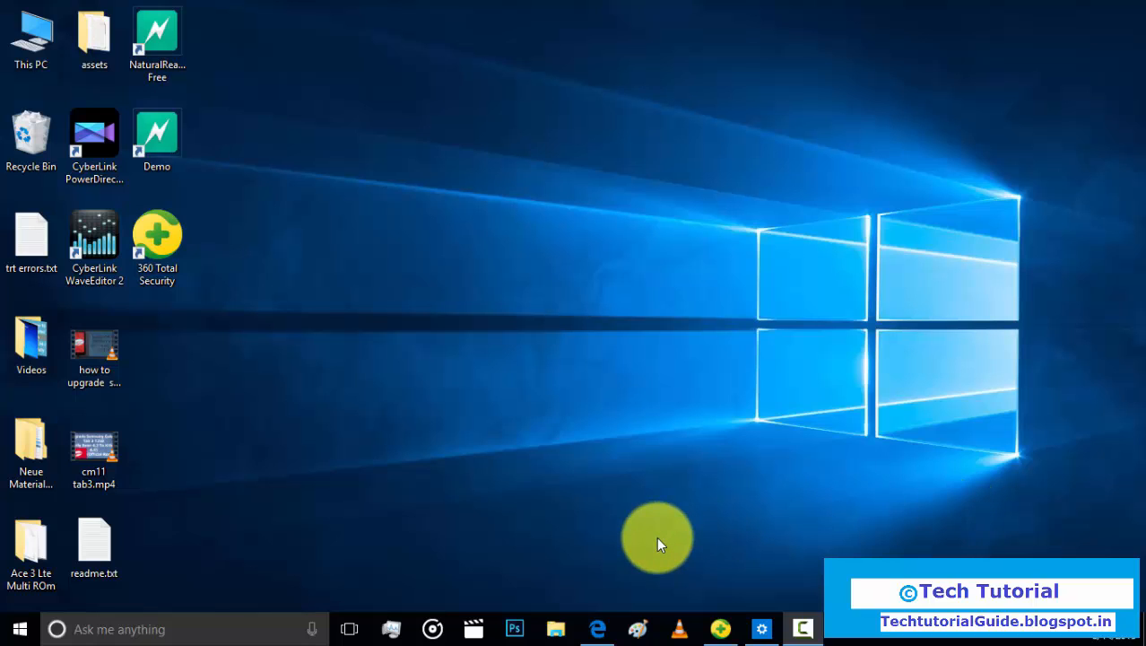
# Scroll through the AV-TEST June 2015 Windows home-user antivirus ranking in the browser.
pyautogui.click(594, 628)
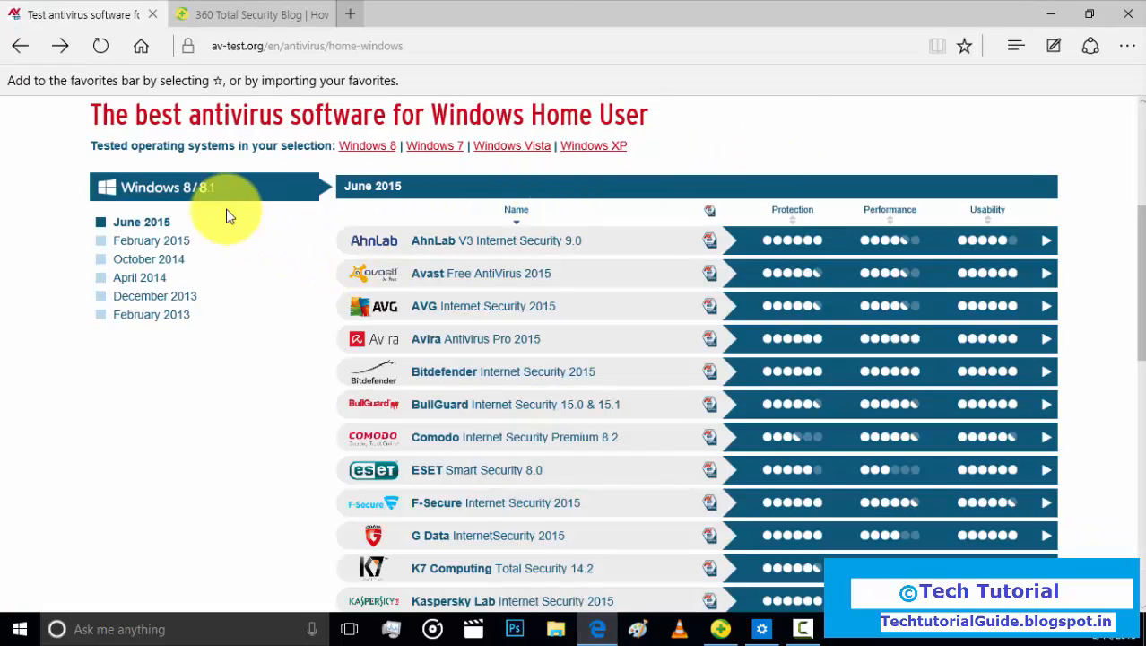
pyautogui.moveTo(220, 188)
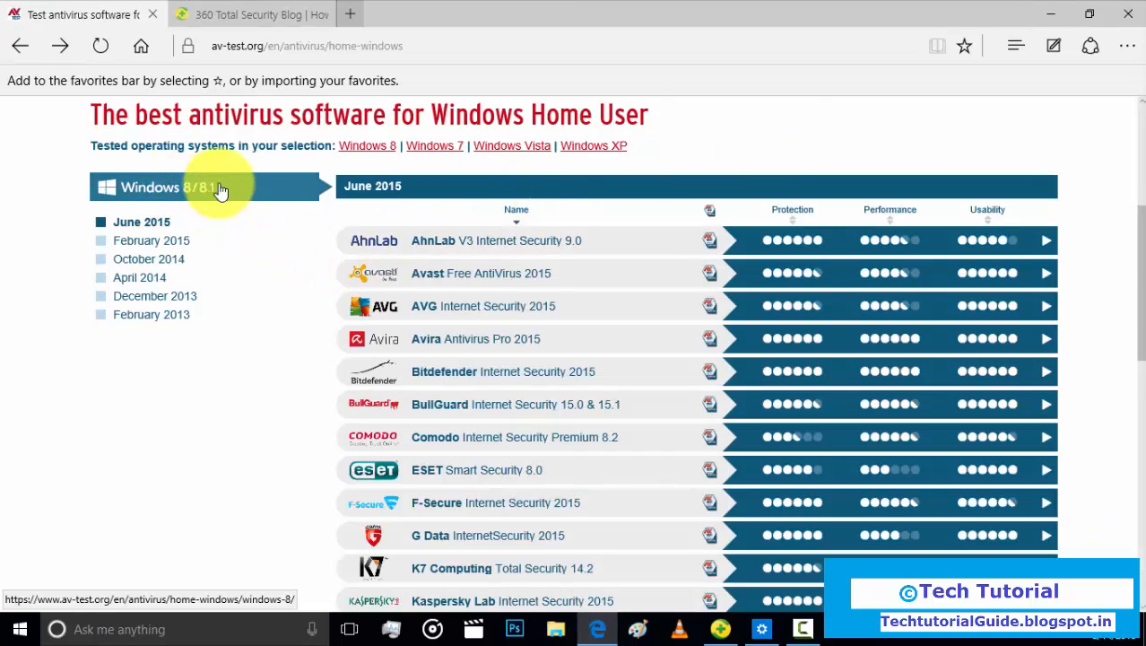
pyautogui.moveTo(788, 244)
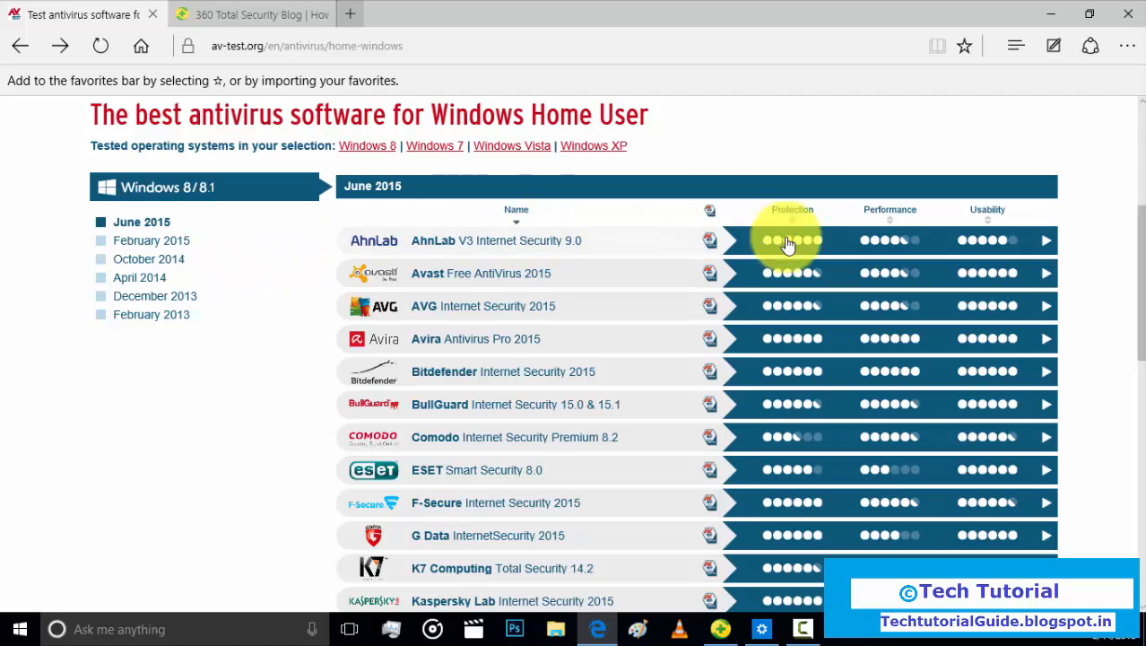
pyautogui.scroll(-3)
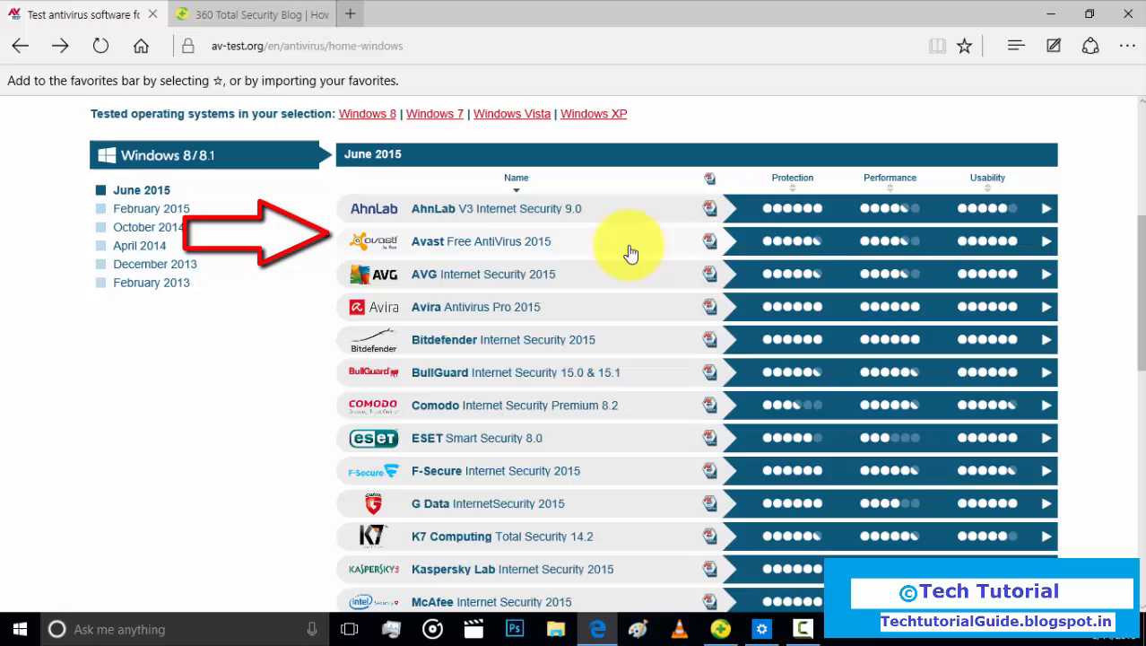
pyautogui.moveTo(836, 244)
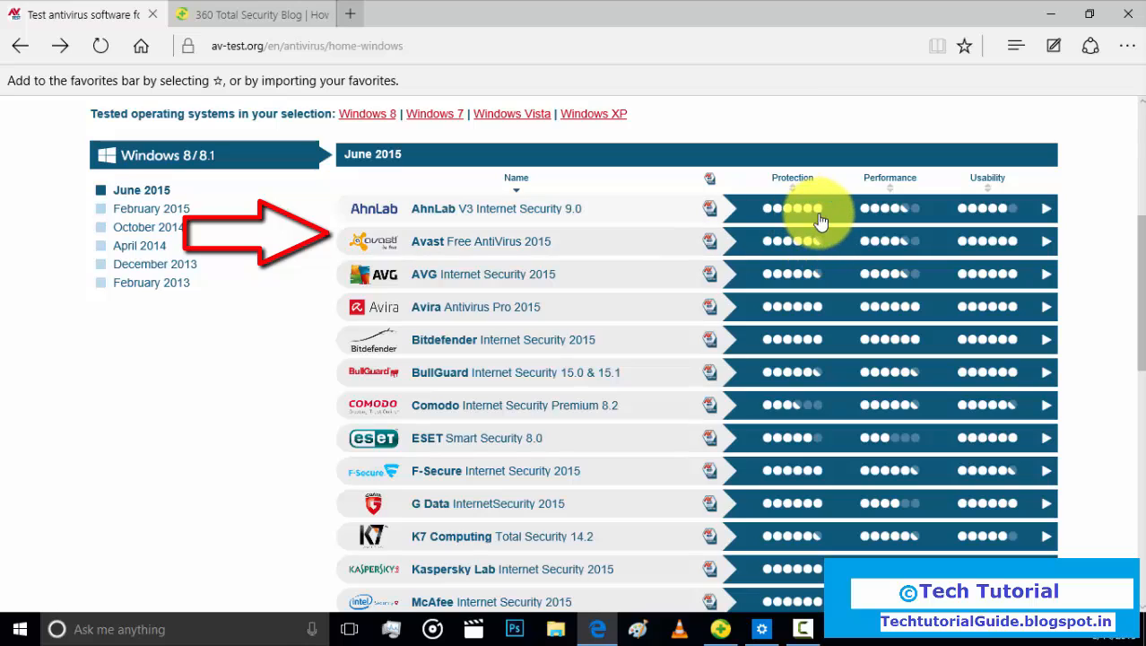
pyautogui.moveTo(818, 248)
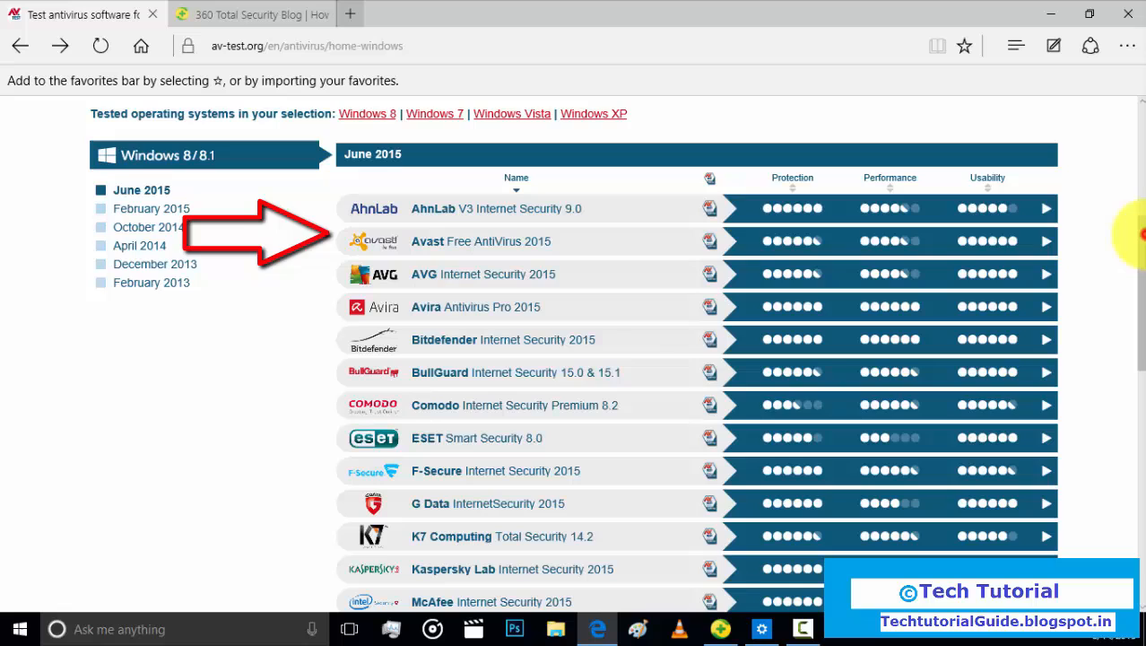
pyautogui.scroll(-3)
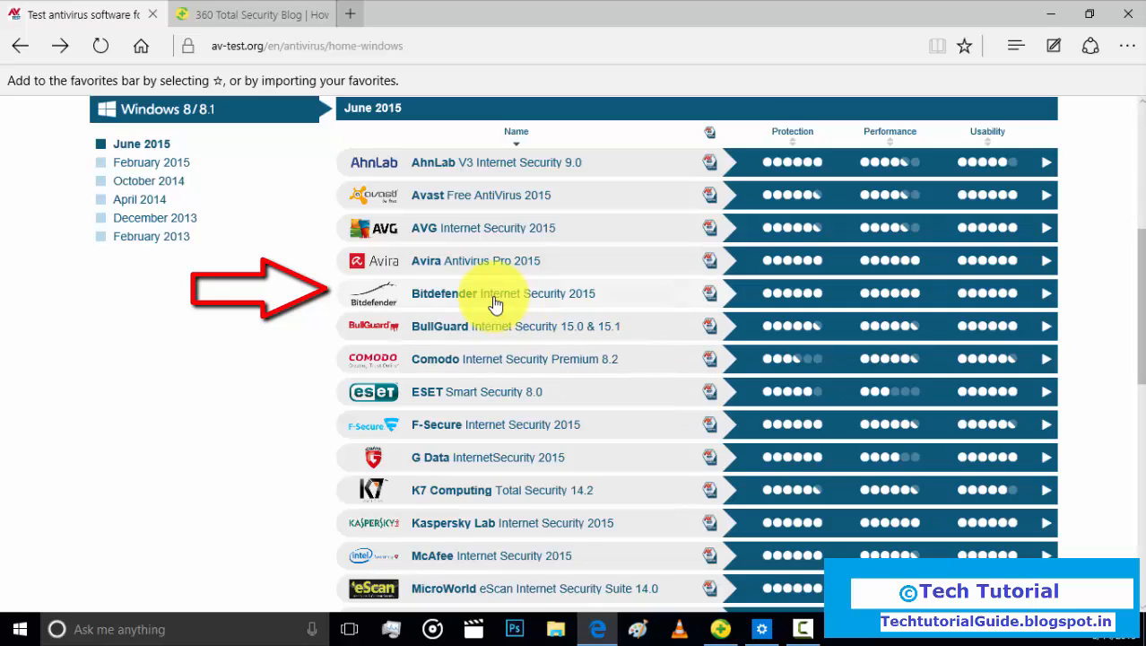
pyautogui.moveTo(481, 296)
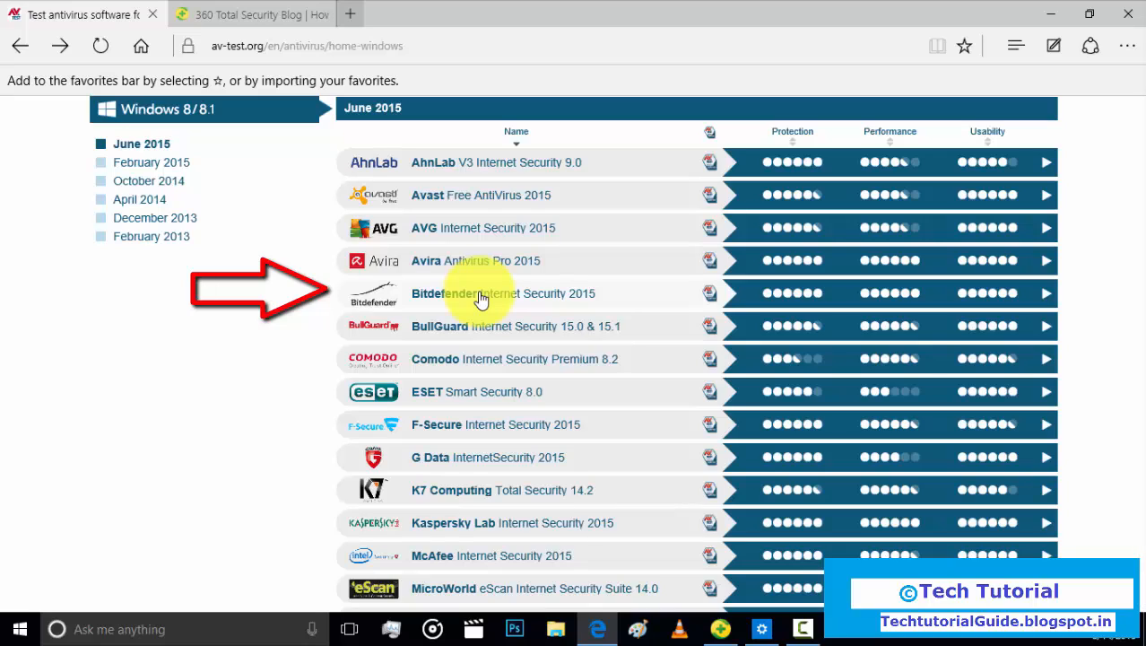
pyautogui.moveTo(445, 463)
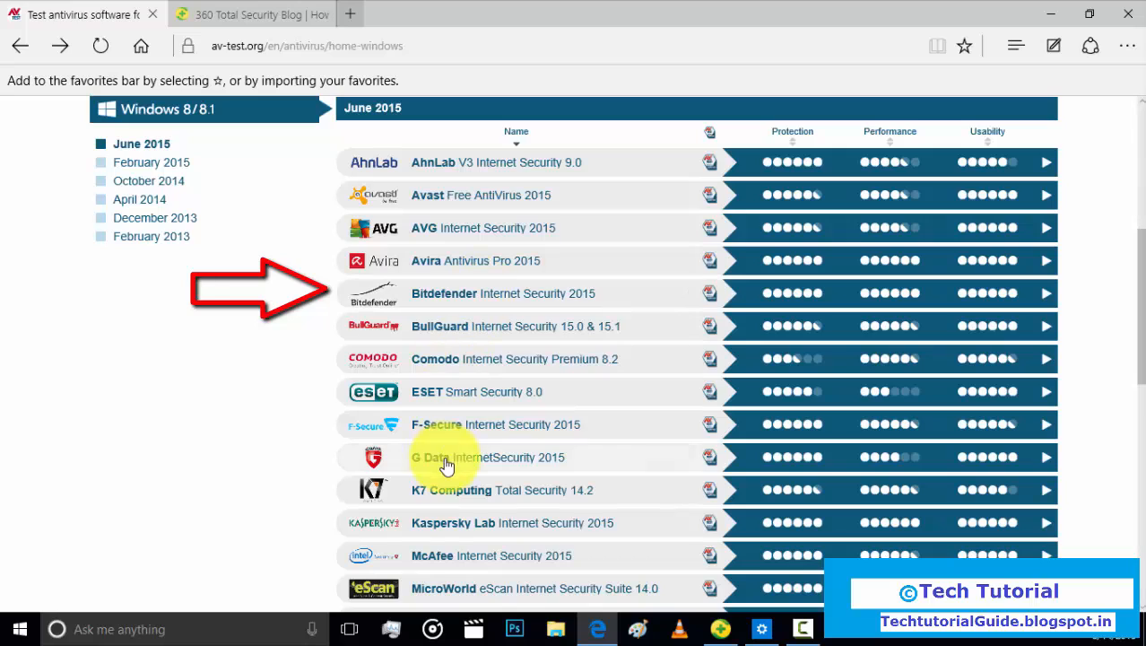
pyautogui.moveTo(420, 529)
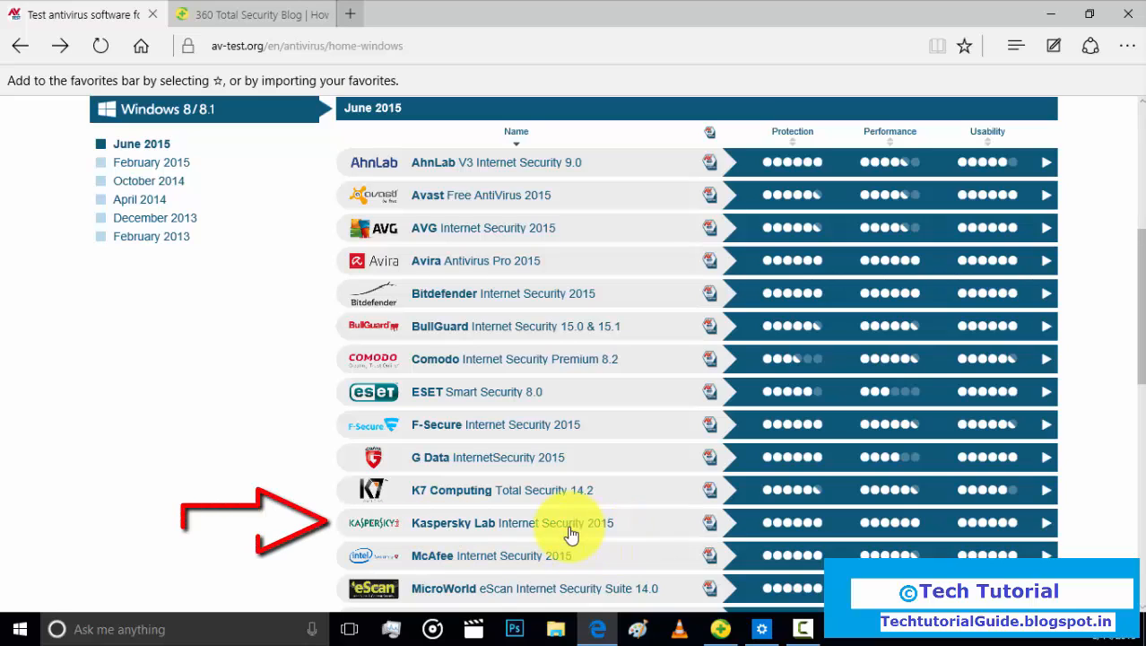
pyautogui.moveTo(546, 534)
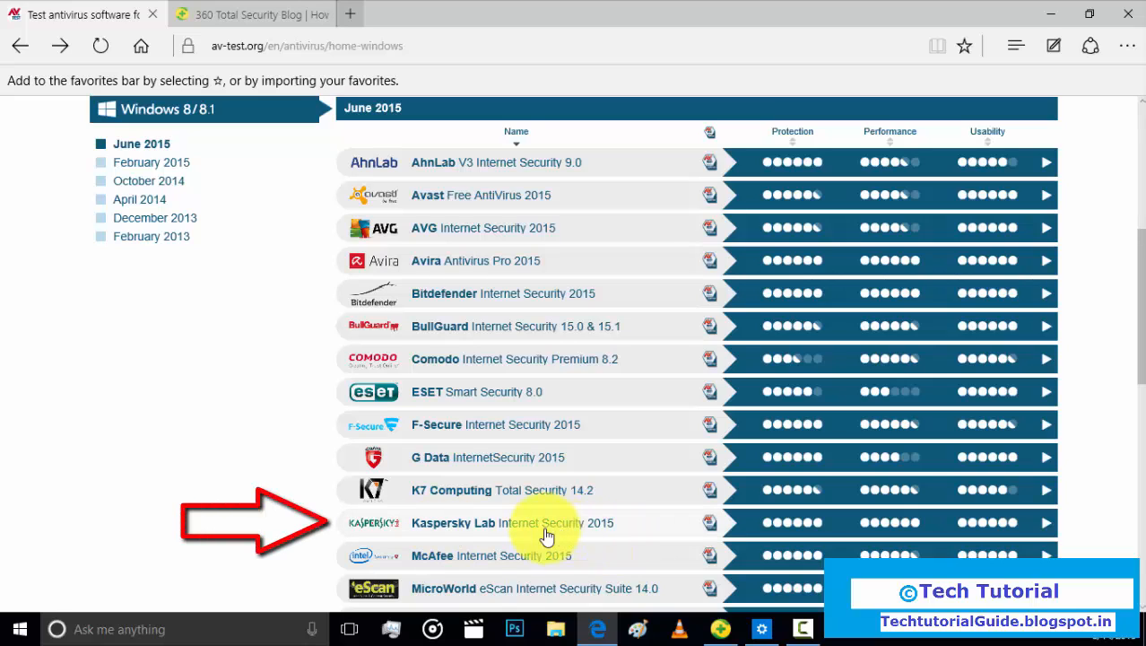
pyautogui.moveTo(565, 560)
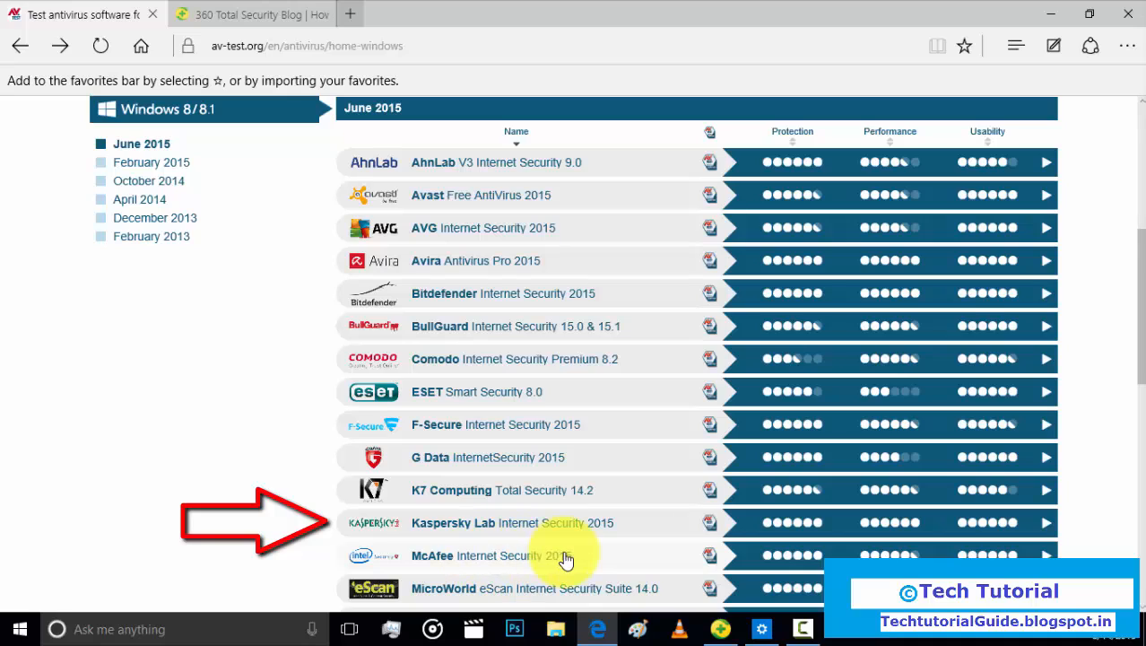
pyautogui.moveTo(556, 560)
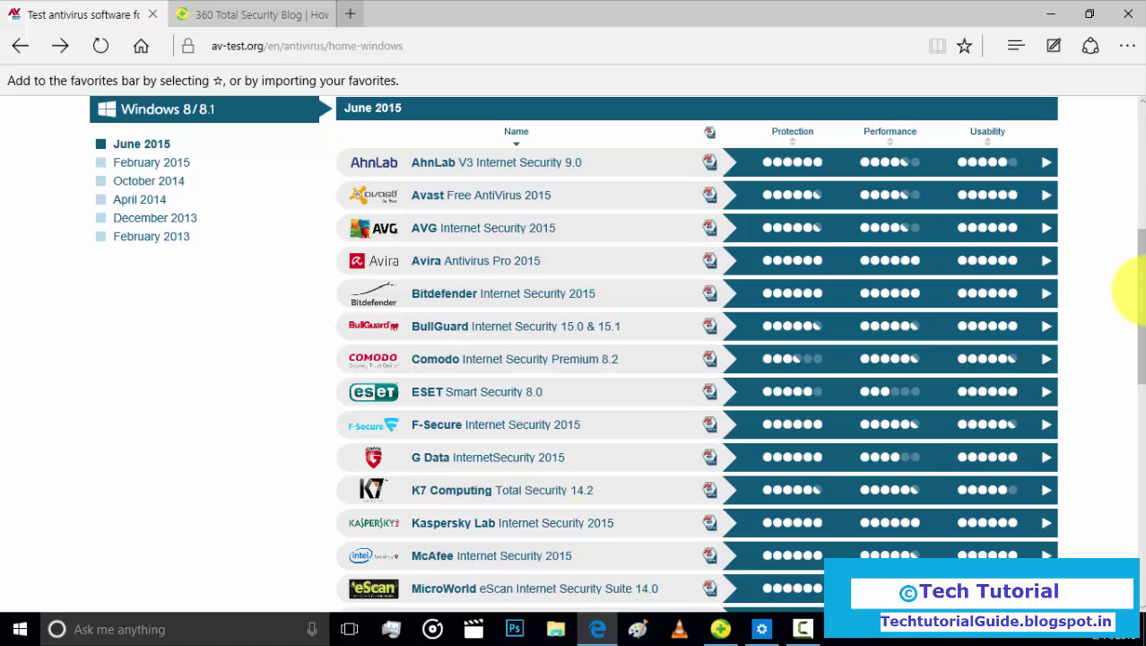
pyautogui.scroll(-3)
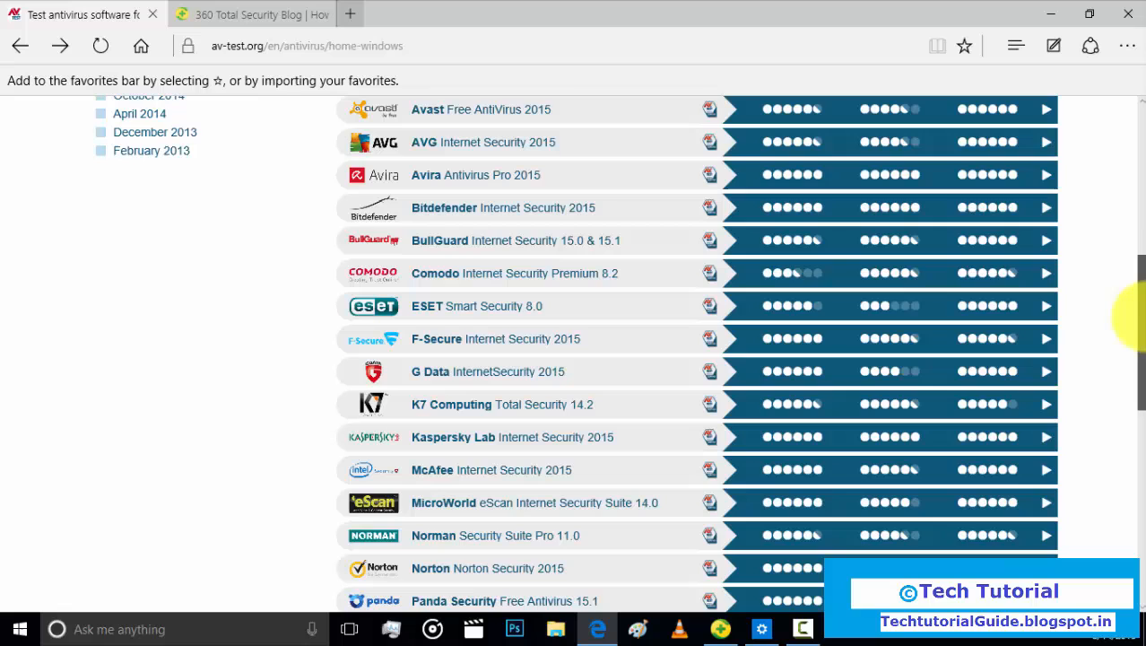
pyautogui.scroll(-3)
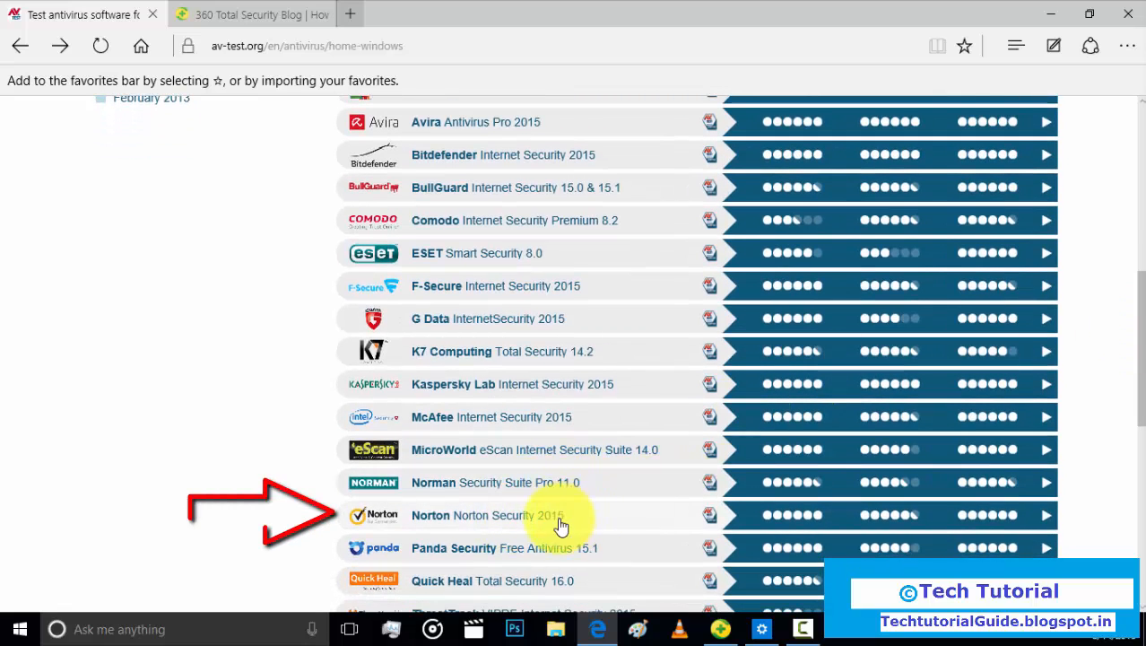
pyautogui.scroll(-3)
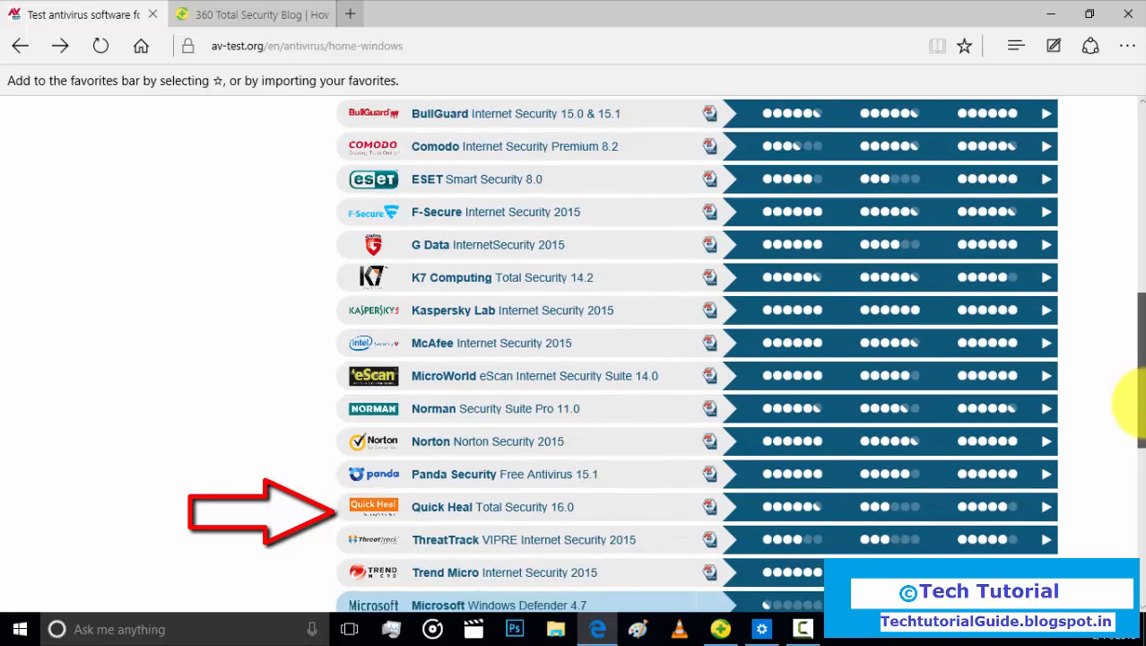
pyautogui.scroll(-3)
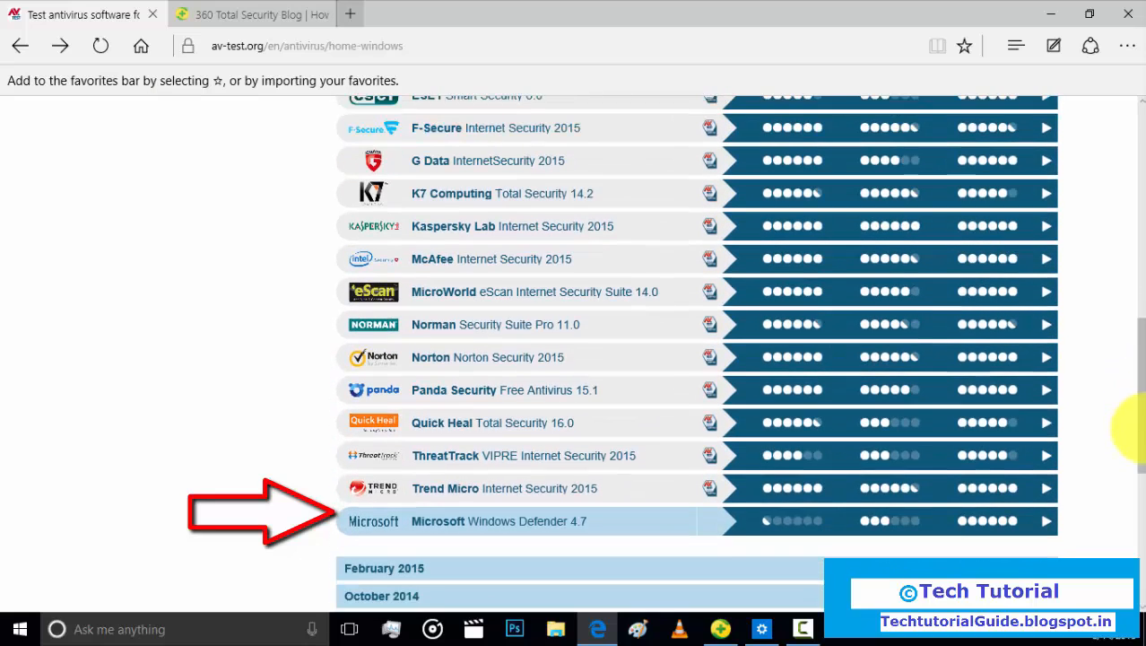
pyautogui.moveTo(687, 529)
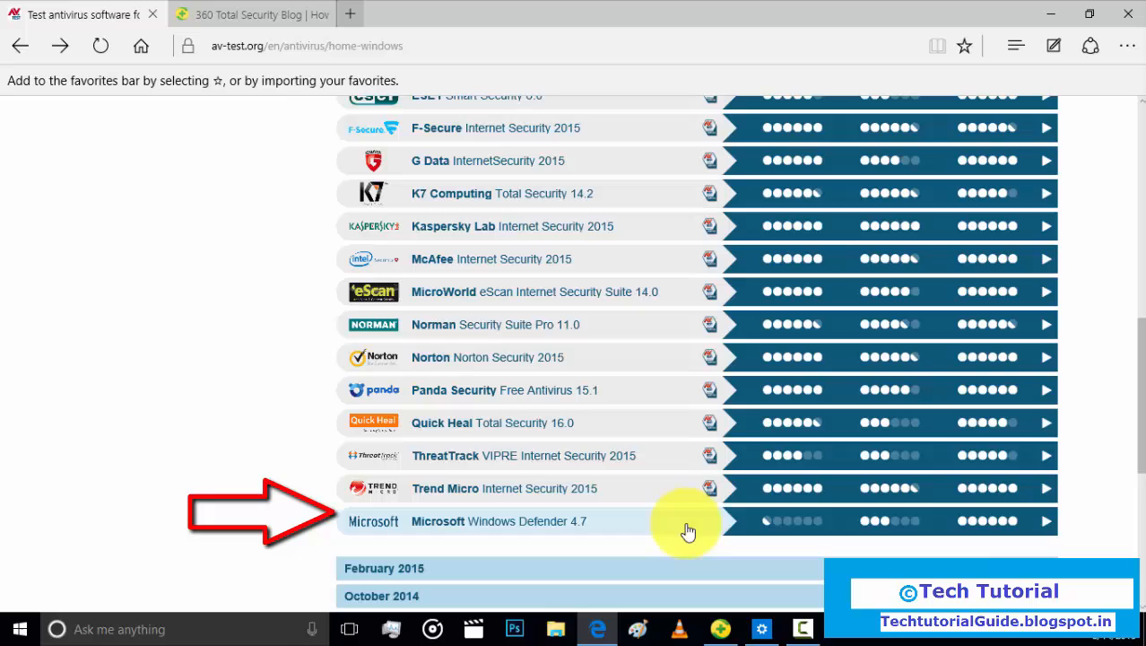
pyautogui.moveTo(800, 538)
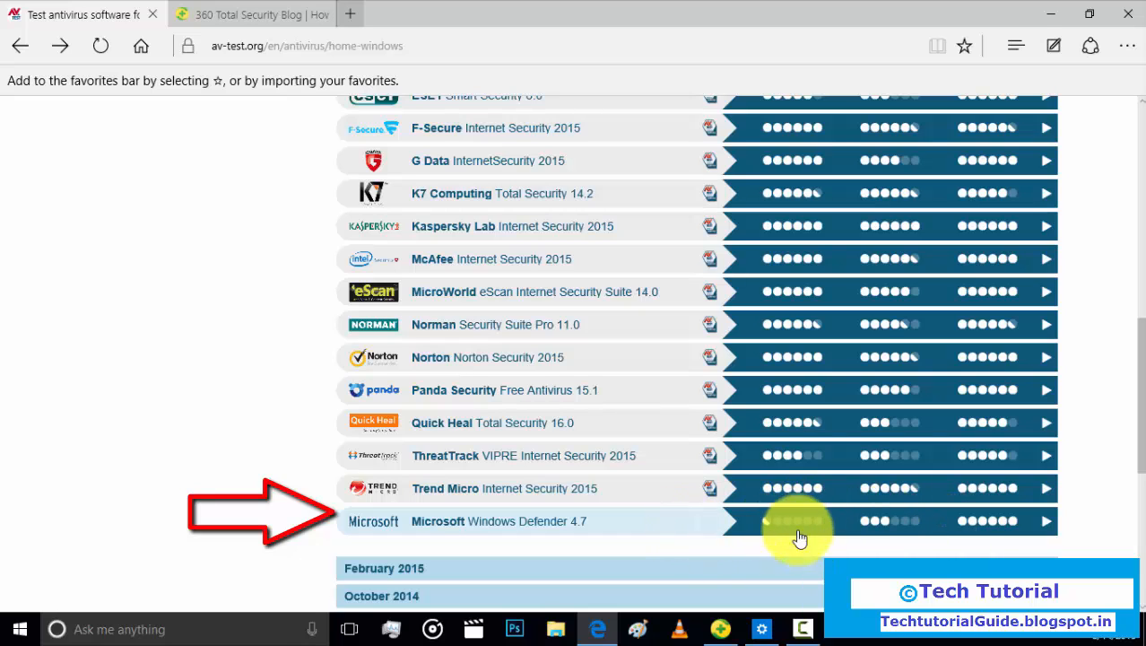
pyautogui.moveTo(1042, 504)
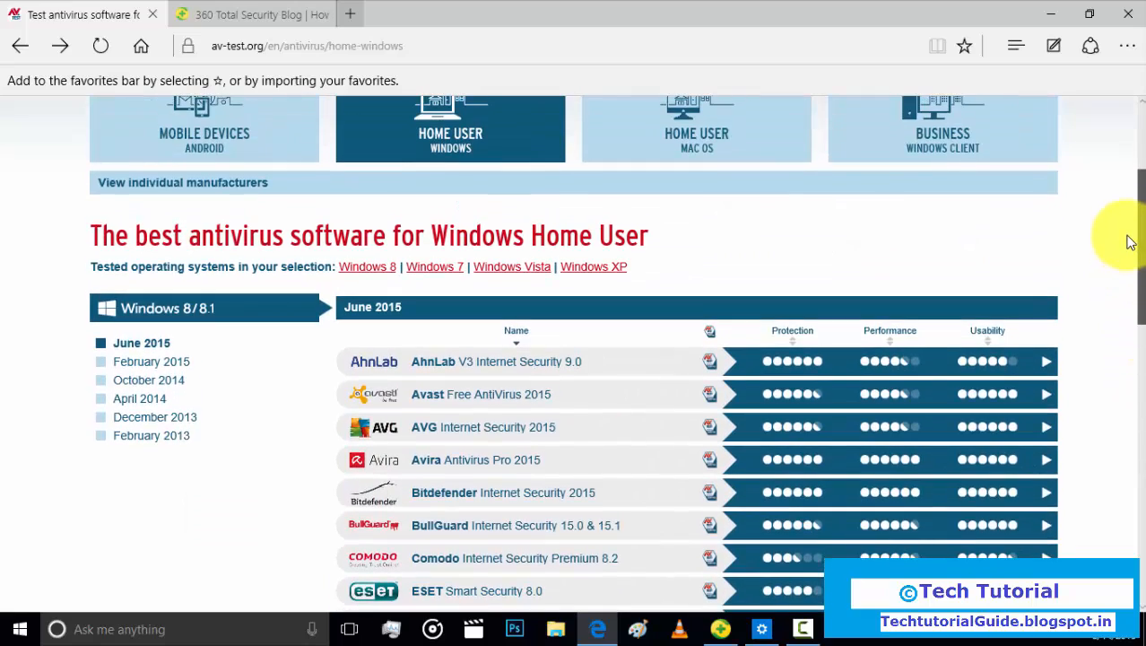
pyautogui.scroll(-3)
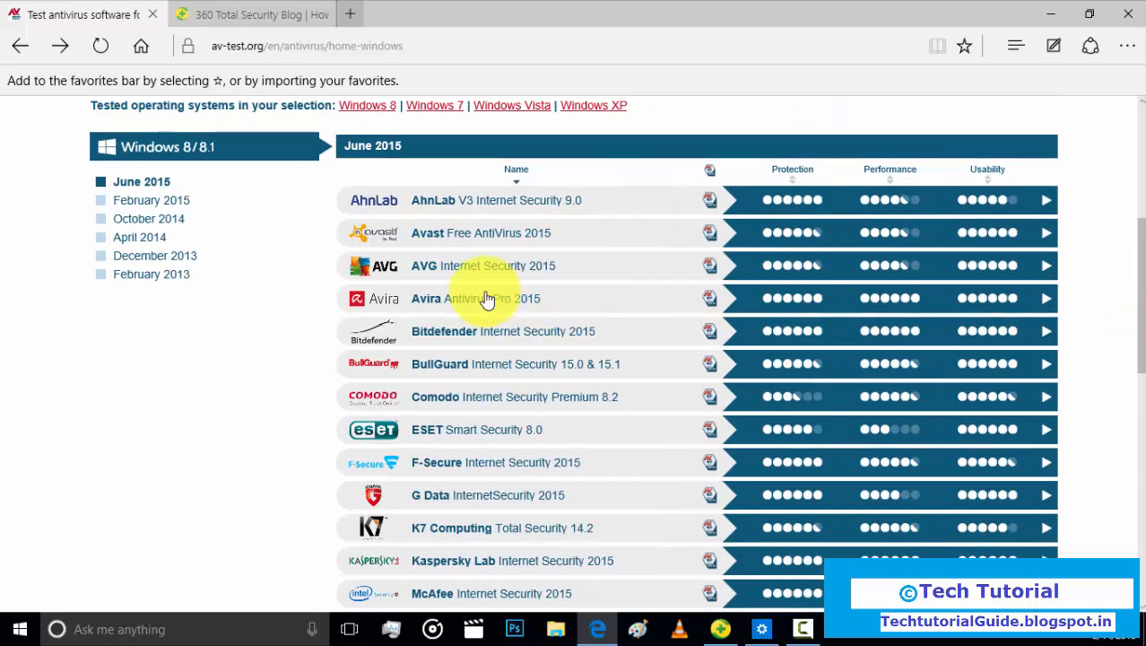
pyautogui.moveTo(499, 348)
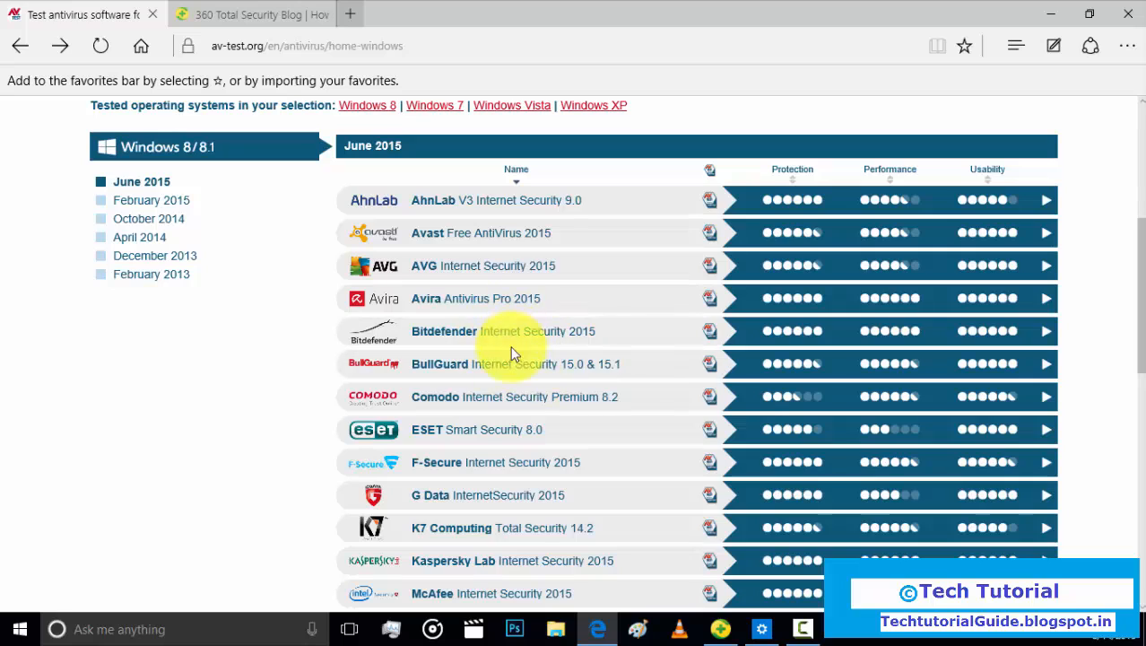
pyautogui.moveTo(877, 502)
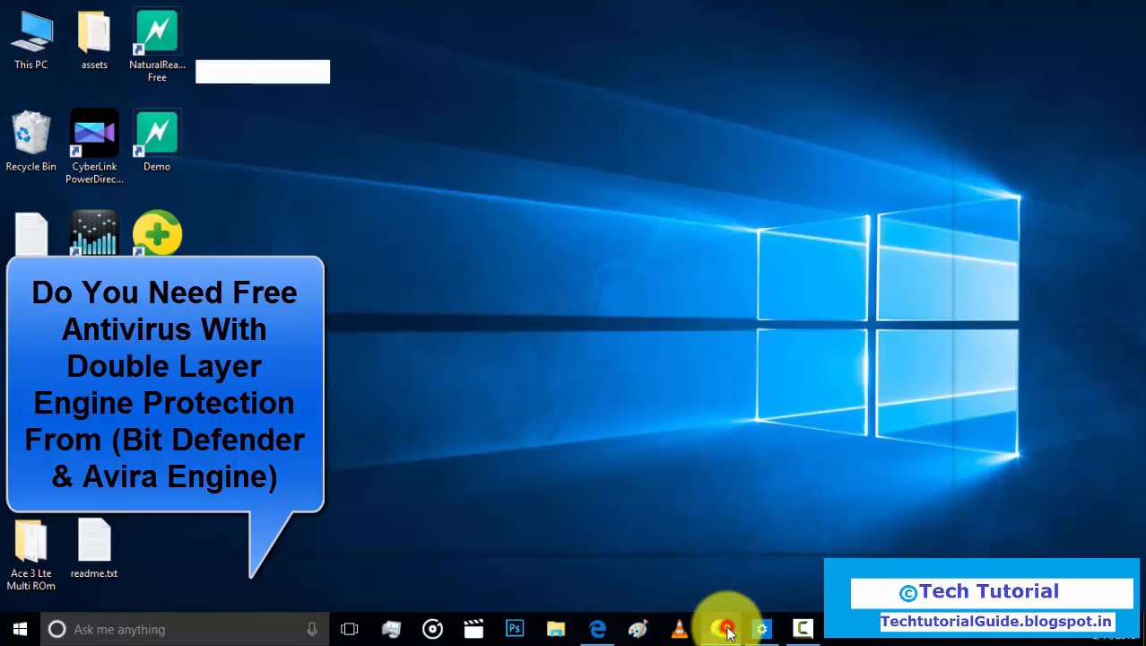
# Restore the 360 Total Security window showing Cleanup results with 3.7 GB of junk found.
pyautogui.click(721, 626)
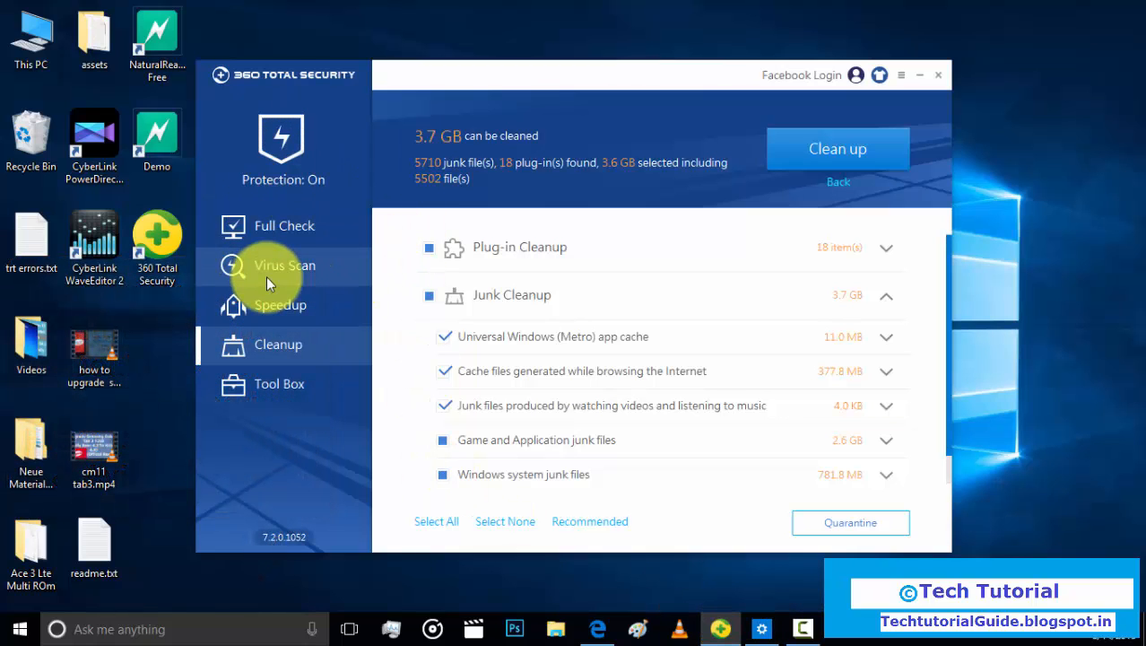
pyautogui.moveTo(291, 252)
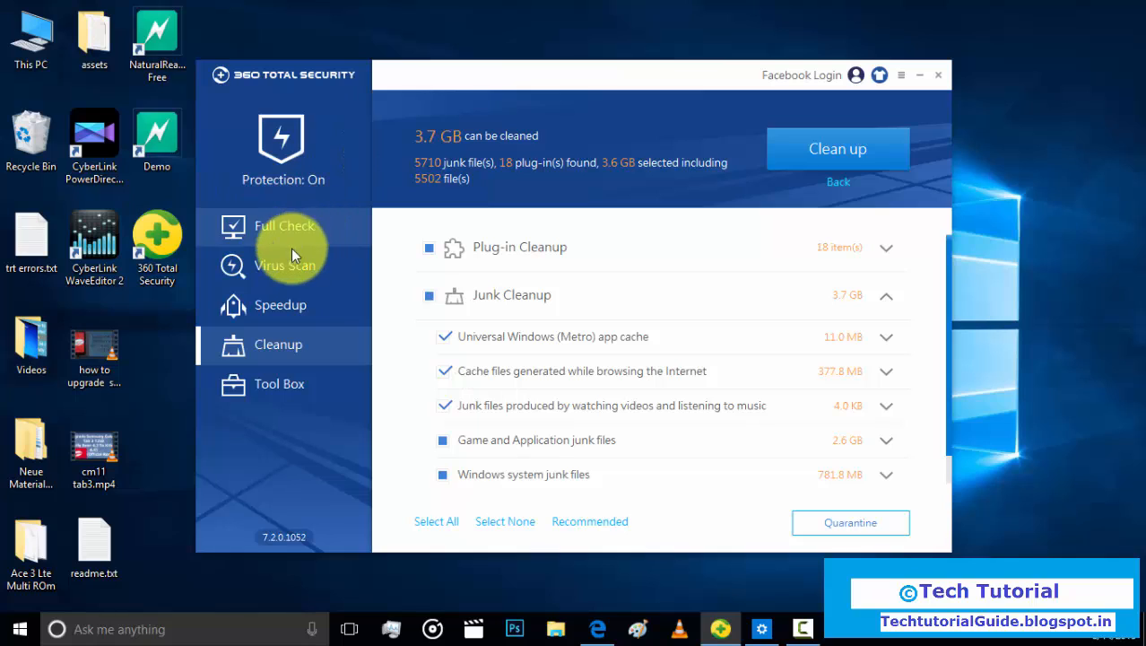
pyautogui.moveTo(321, 345)
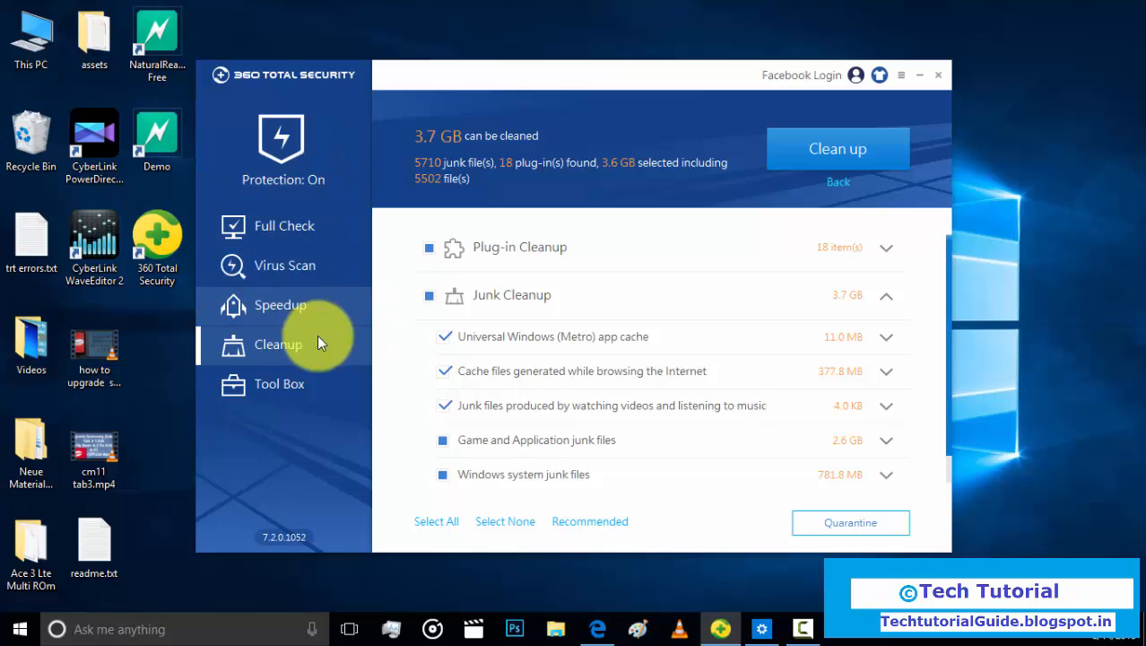
pyautogui.moveTo(292, 309)
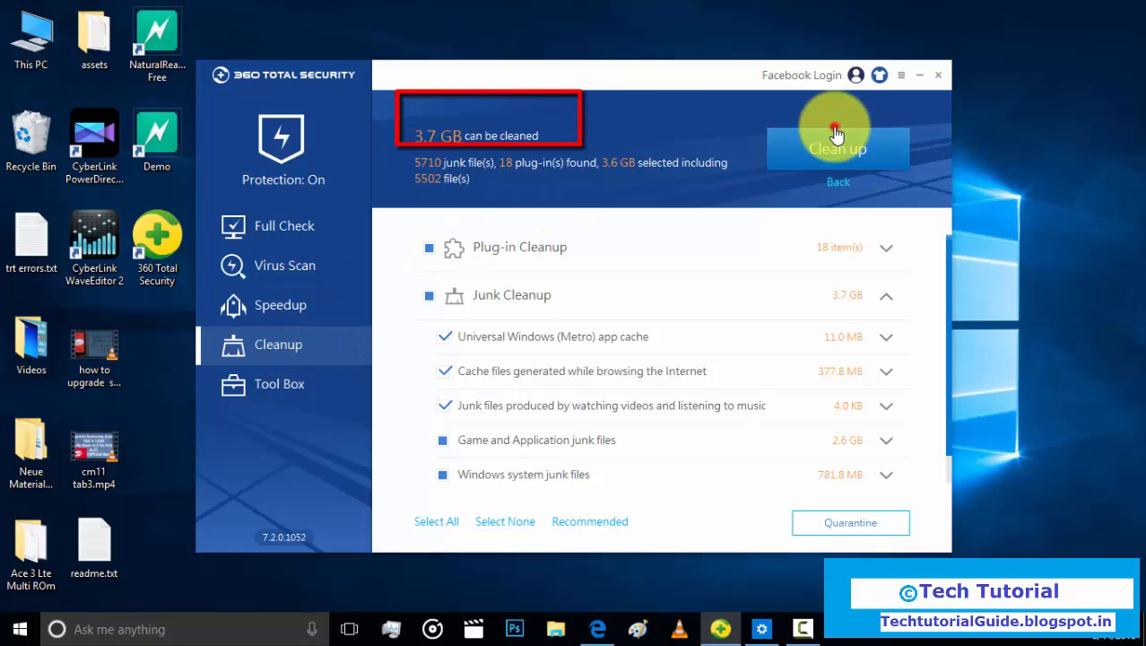
# Clean up the 3.7 GB of junk files, then switch to the Virus Scan page.
pyautogui.click(836, 135)
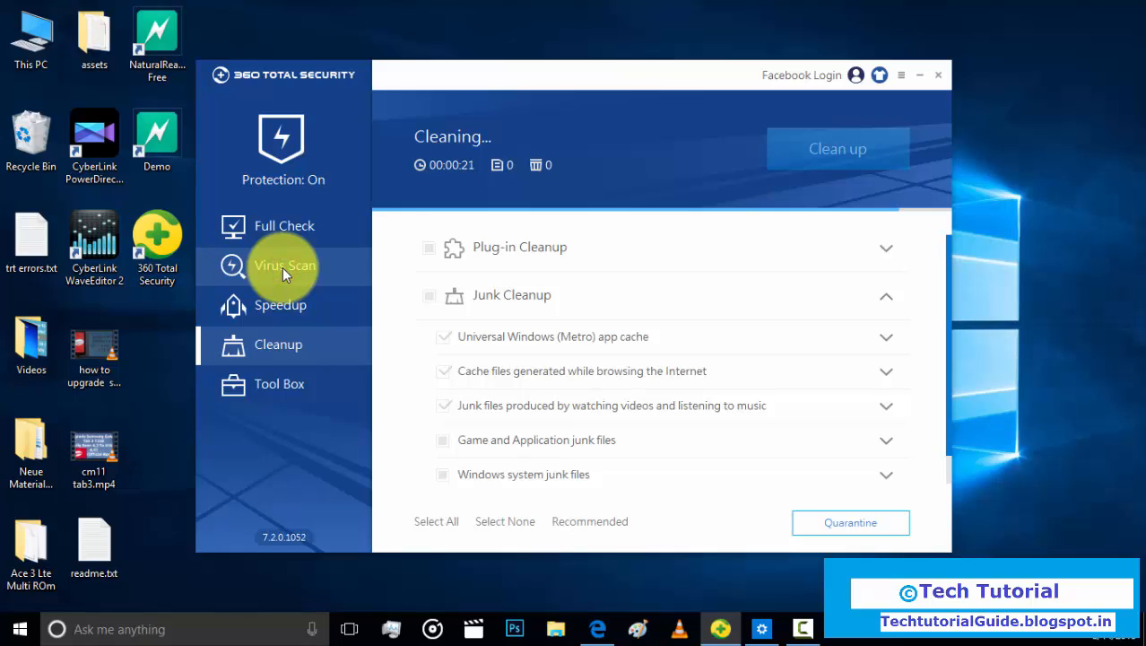
pyautogui.click(283, 265)
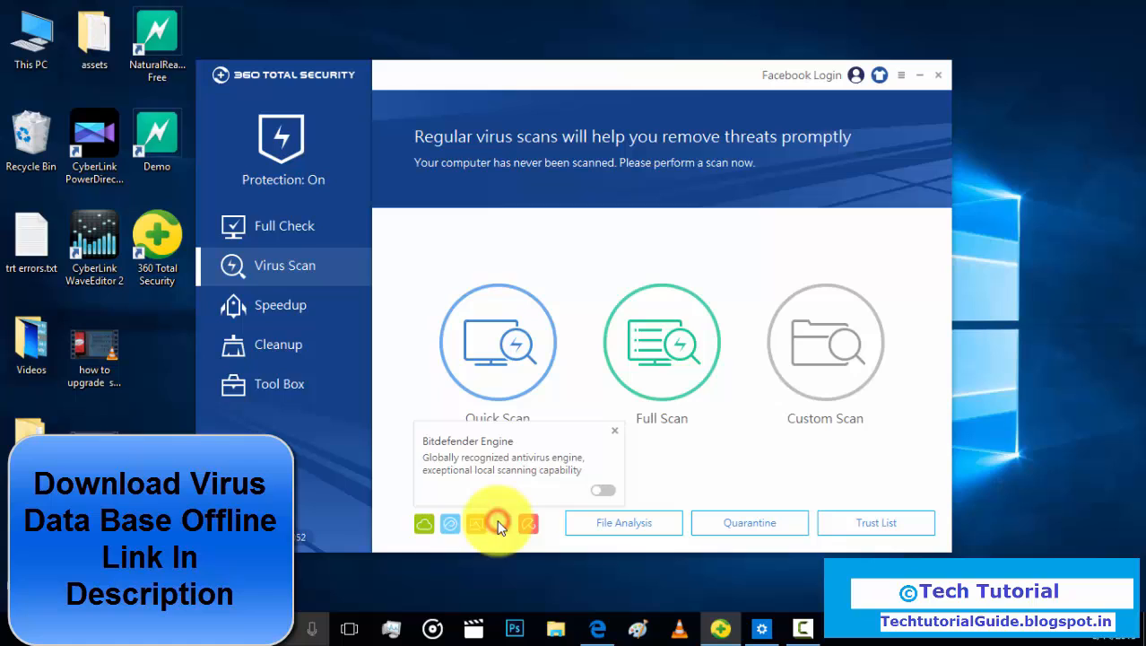
pyautogui.moveTo(531, 516)
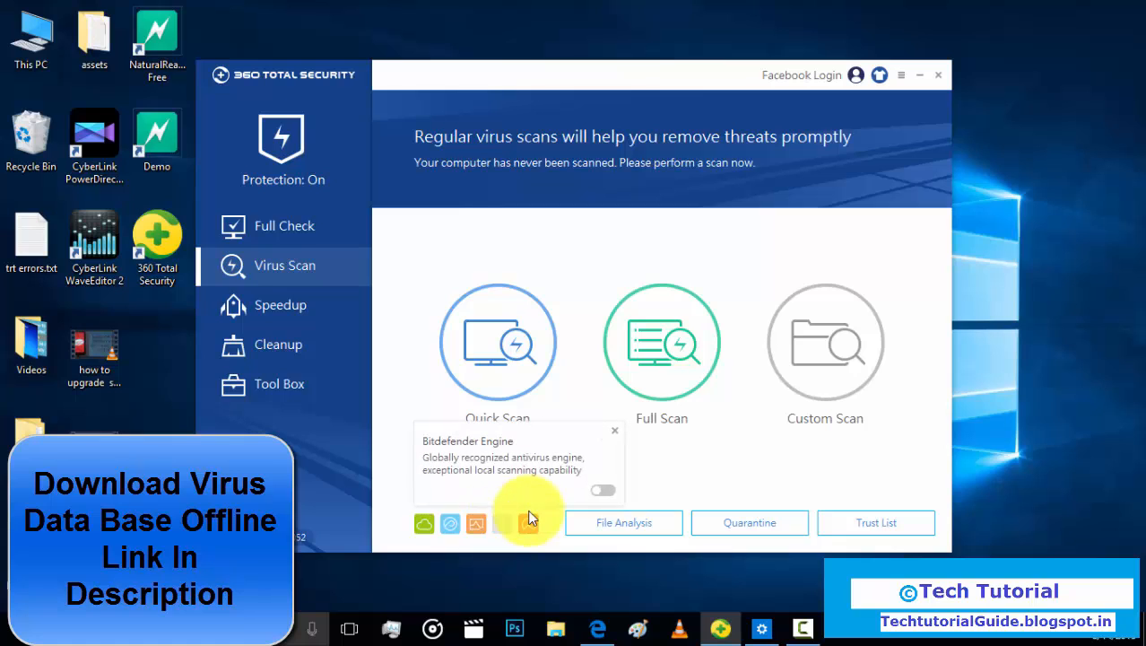
pyautogui.moveTo(529, 502)
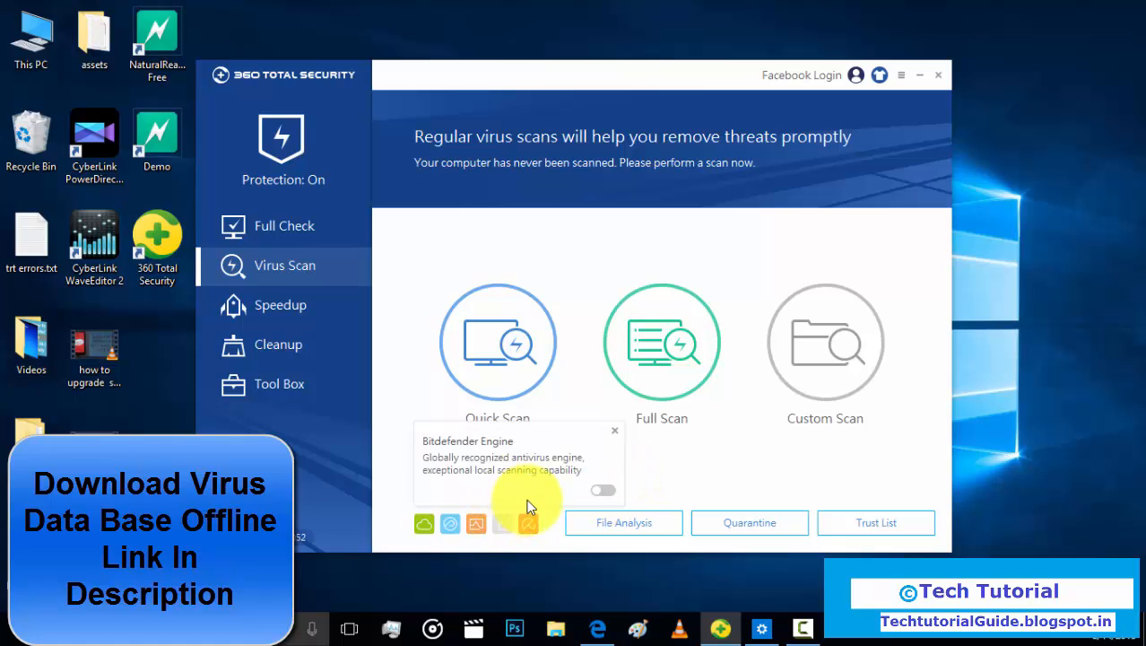
pyautogui.click(601, 492)
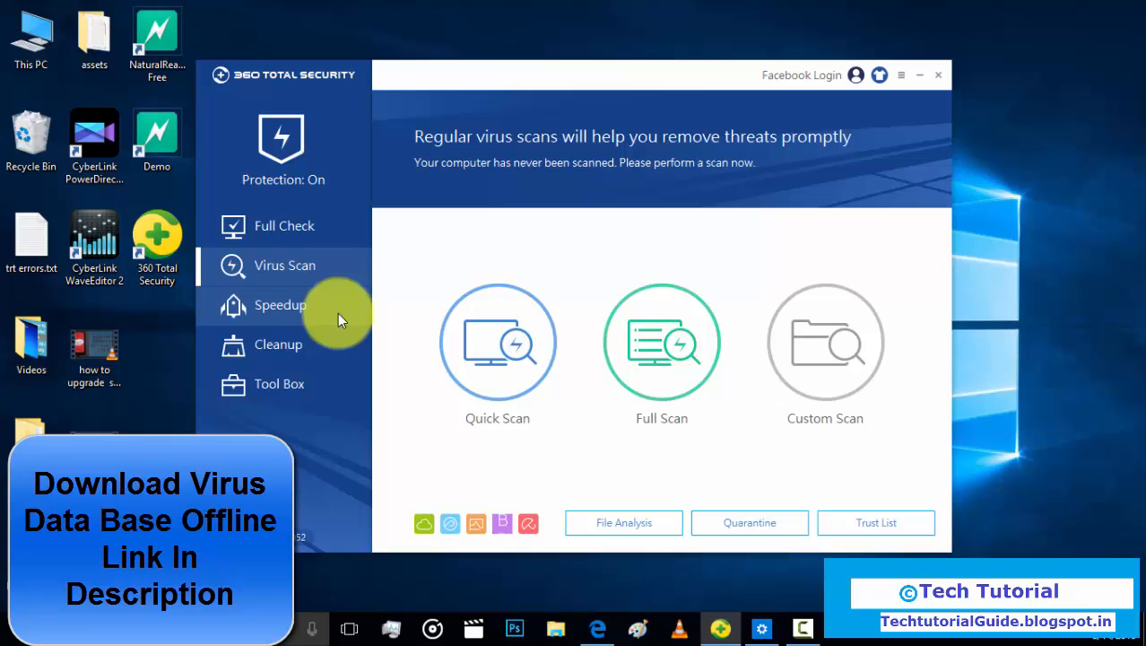
pyautogui.moveTo(904, 76)
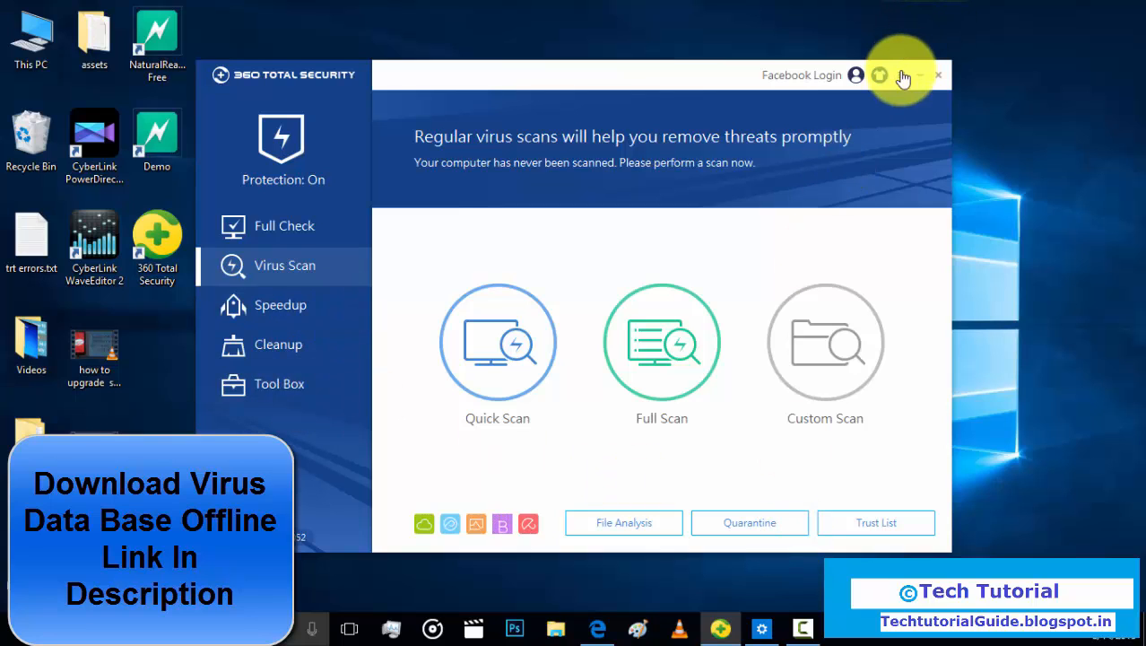
pyautogui.click(908, 76)
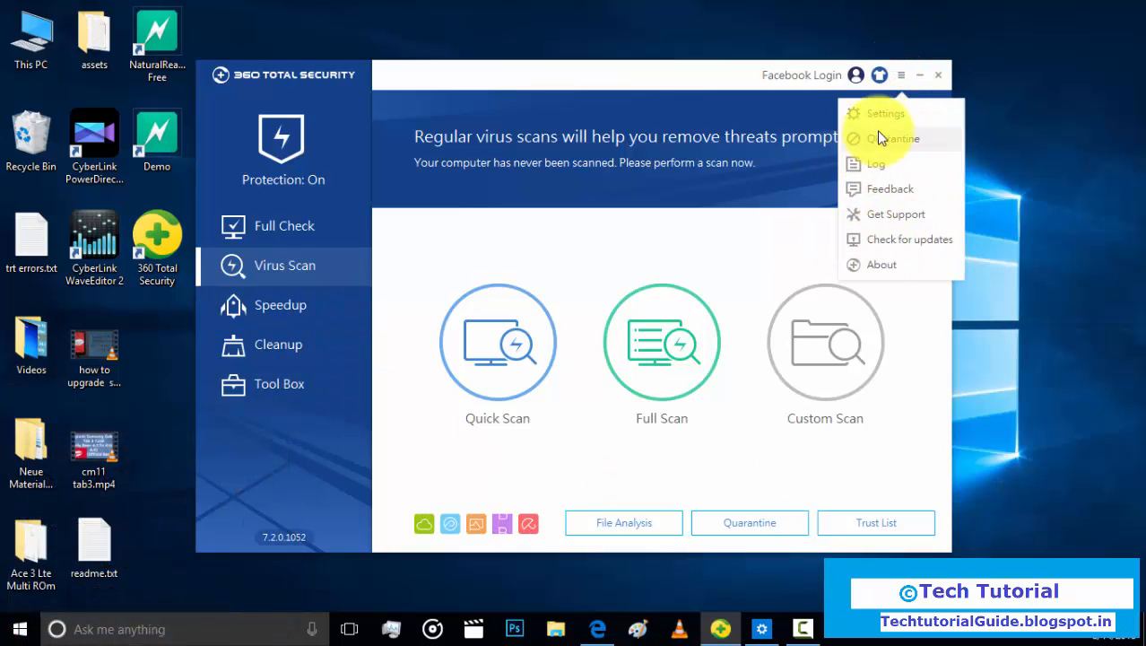
pyautogui.click(886, 113)
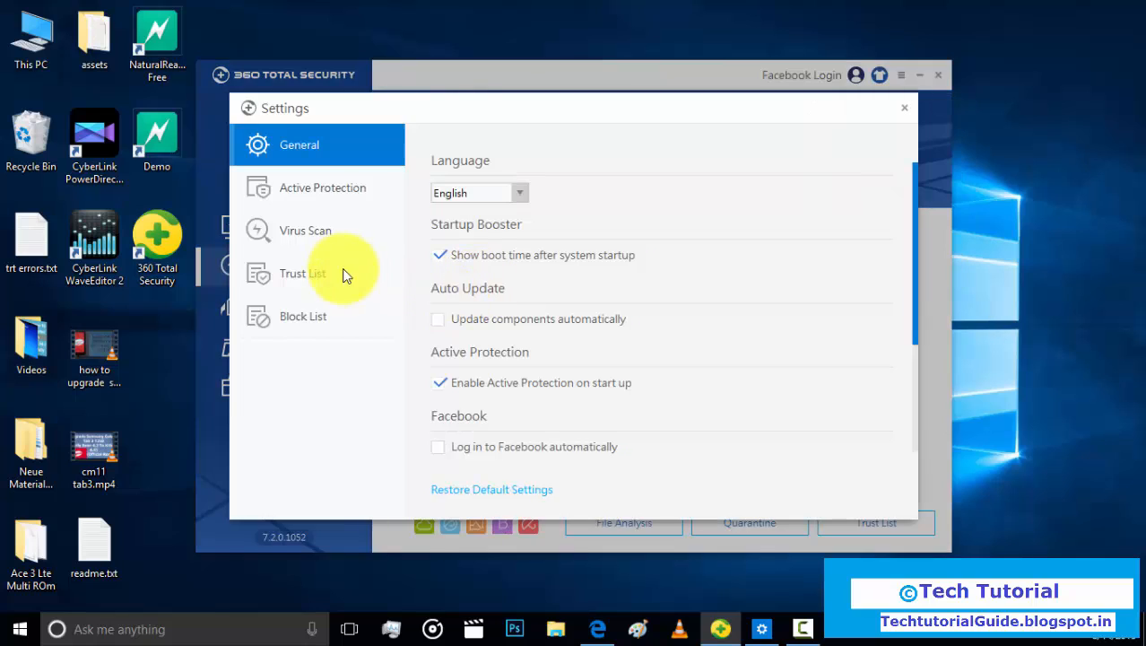
pyautogui.click(323, 188)
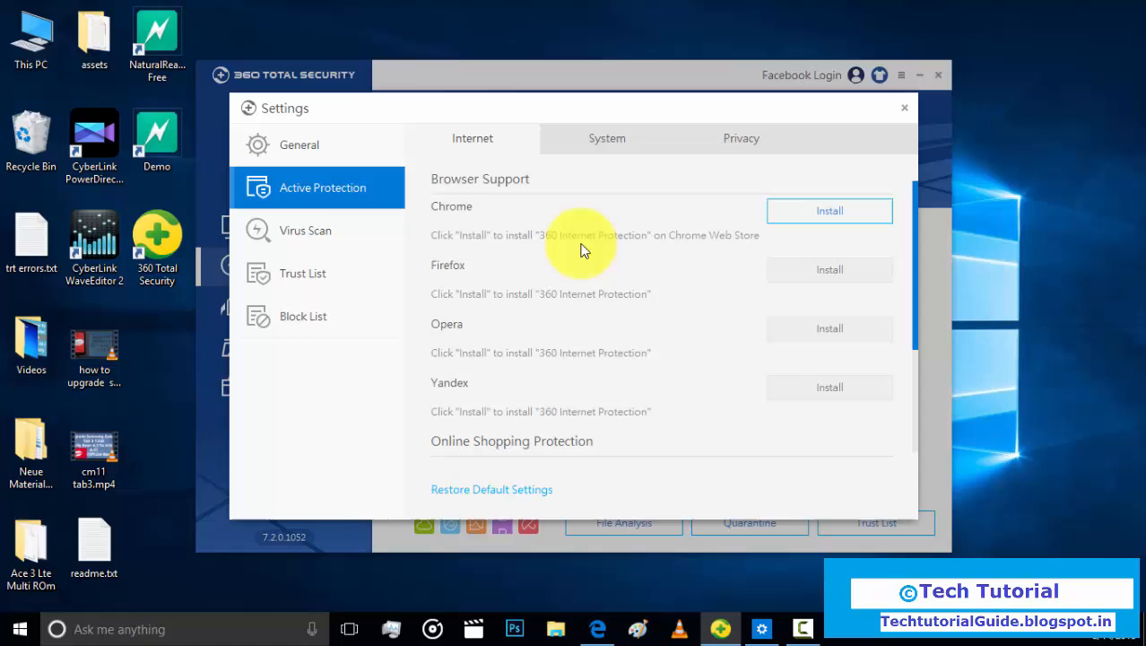
pyautogui.moveTo(567, 273)
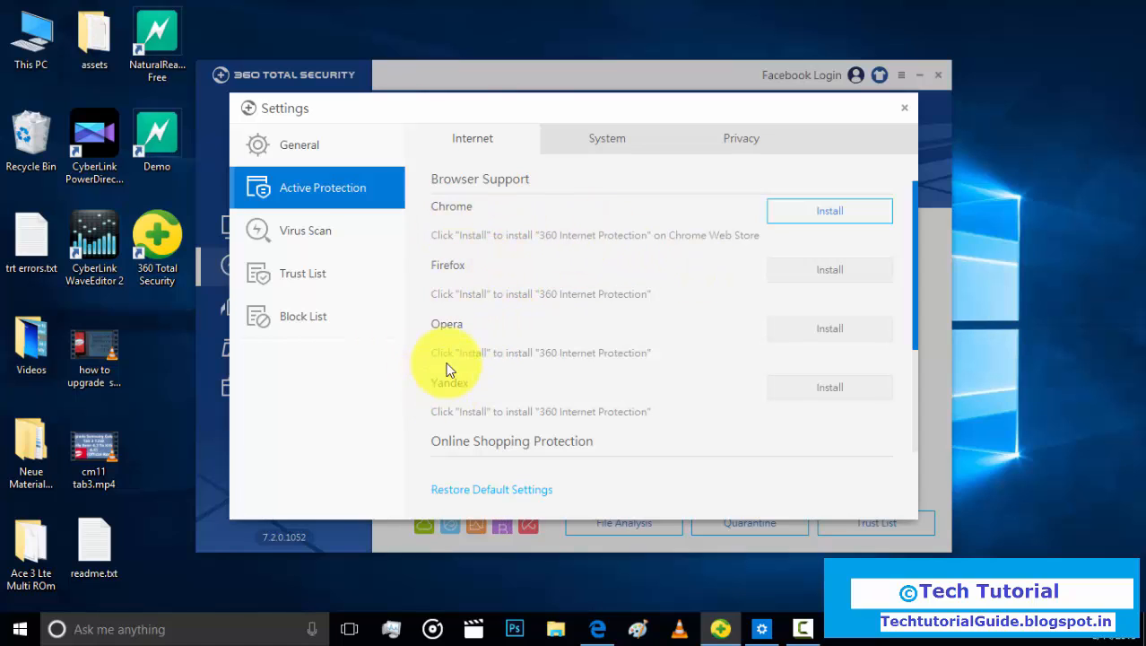
pyautogui.click(305, 230)
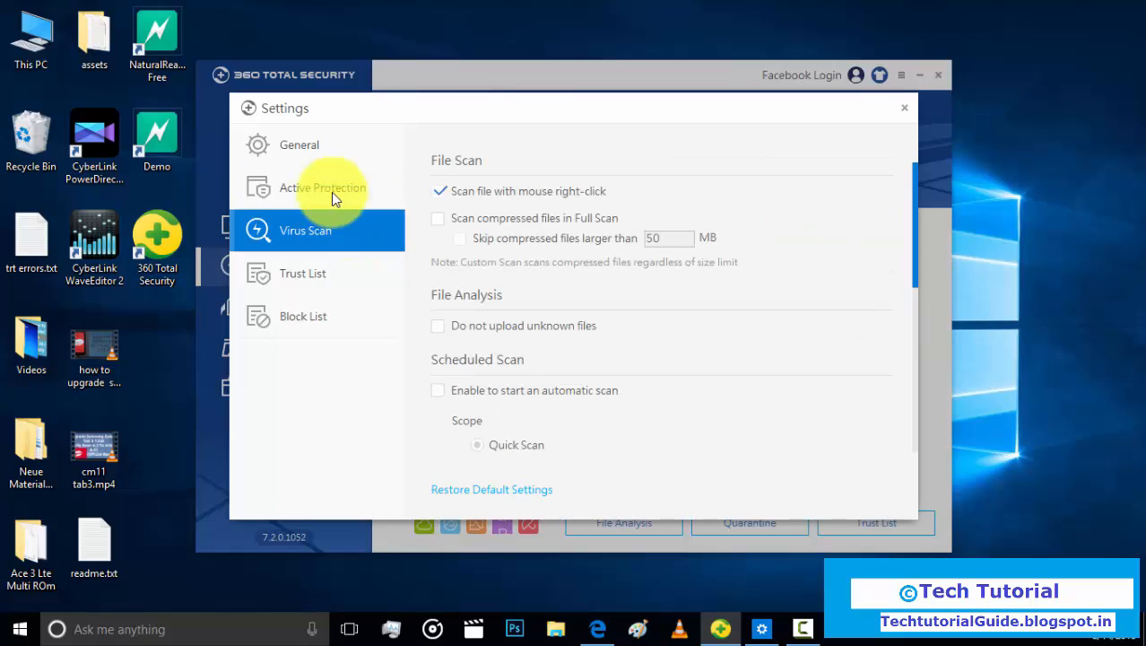
pyautogui.click(323, 188)
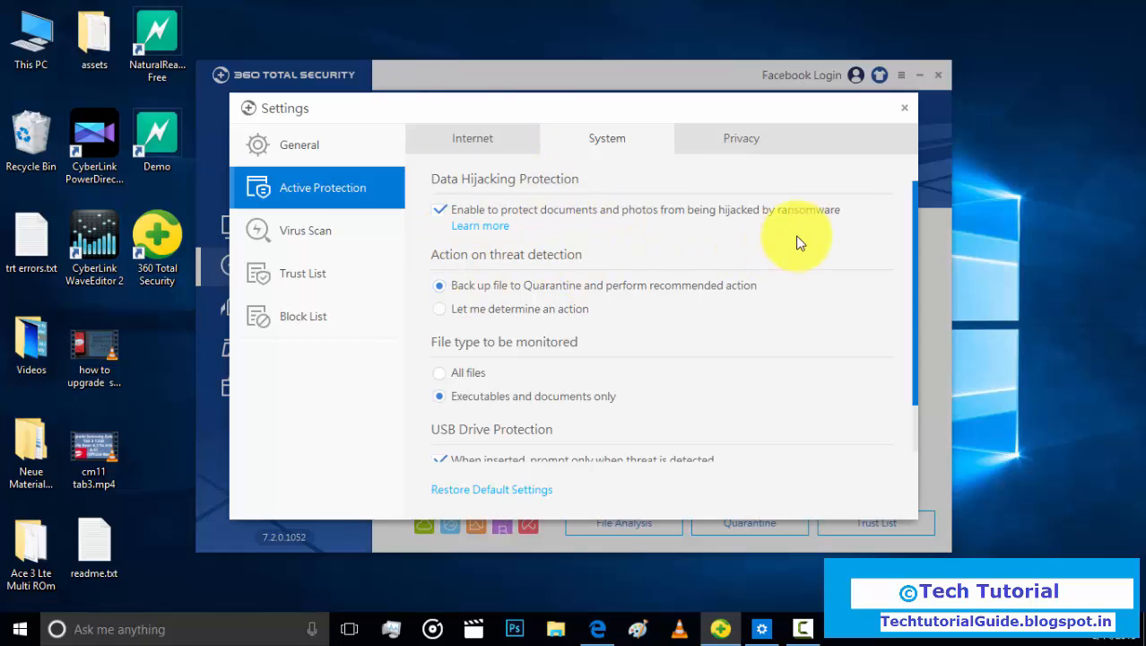
pyautogui.scroll(-3)
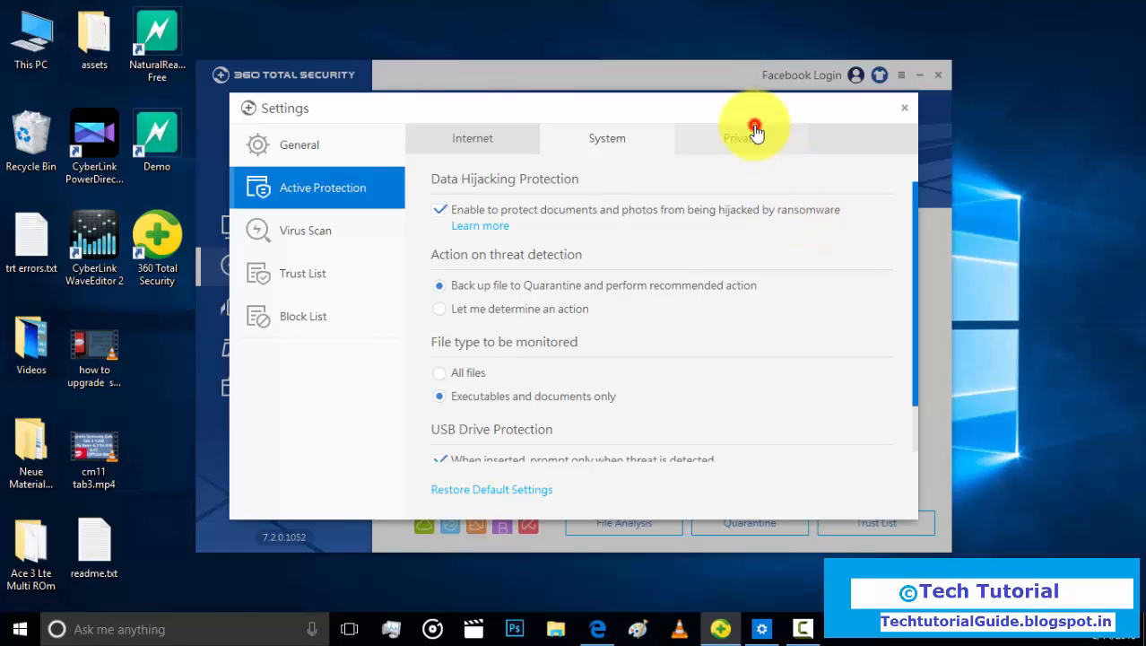
pyautogui.click(298, 144)
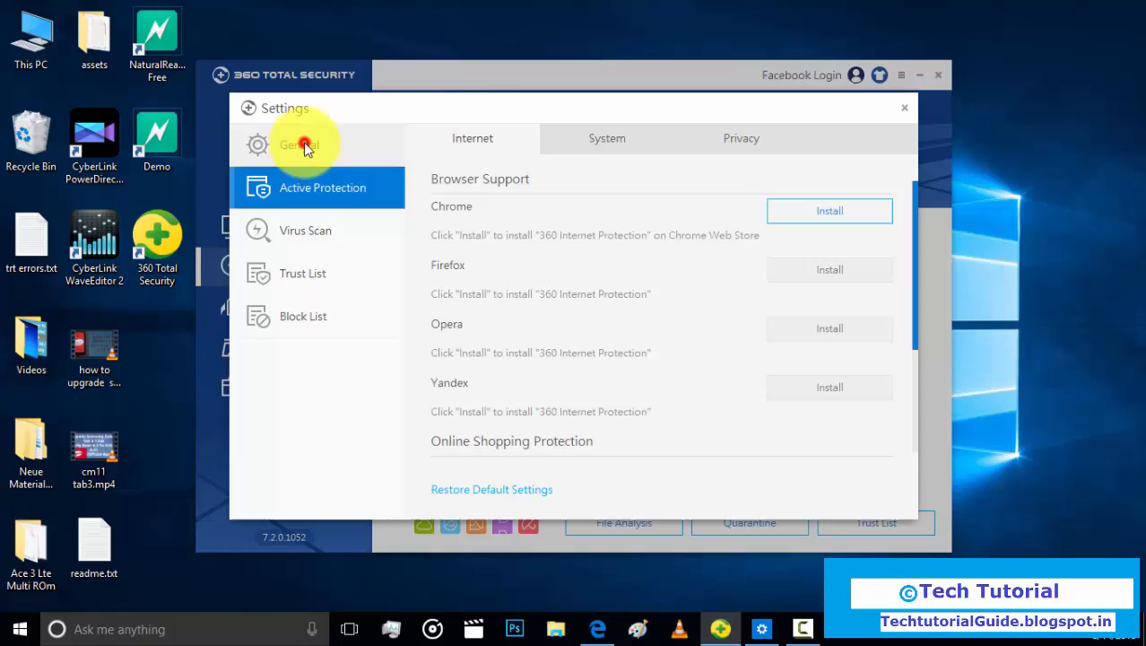
pyautogui.click(298, 144)
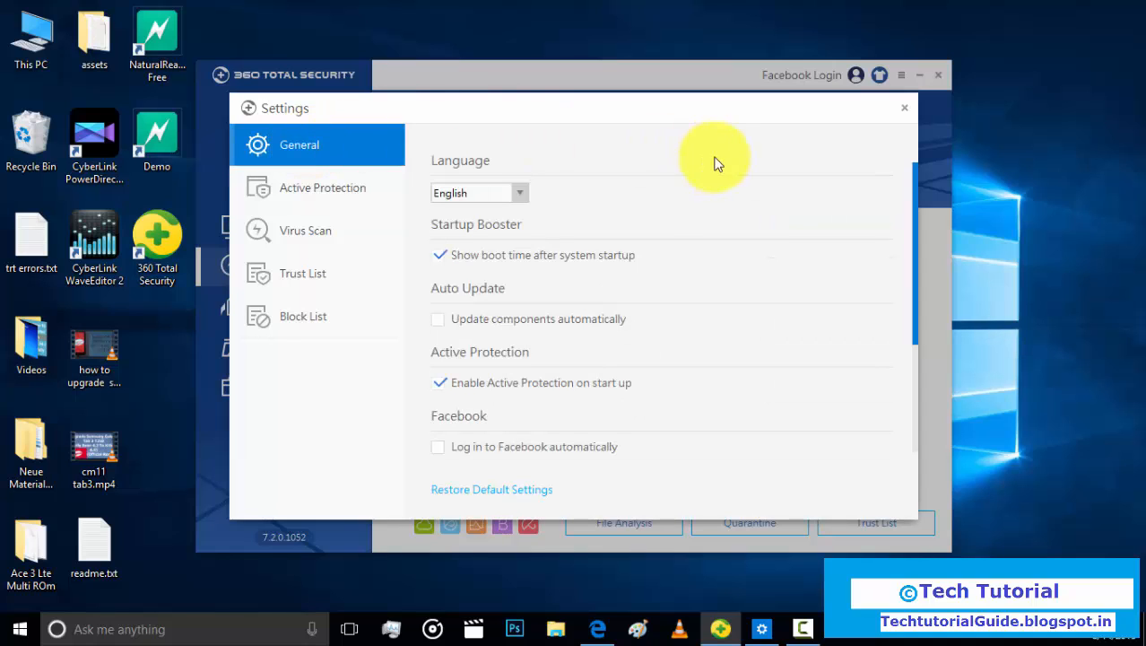
pyautogui.click(904, 108)
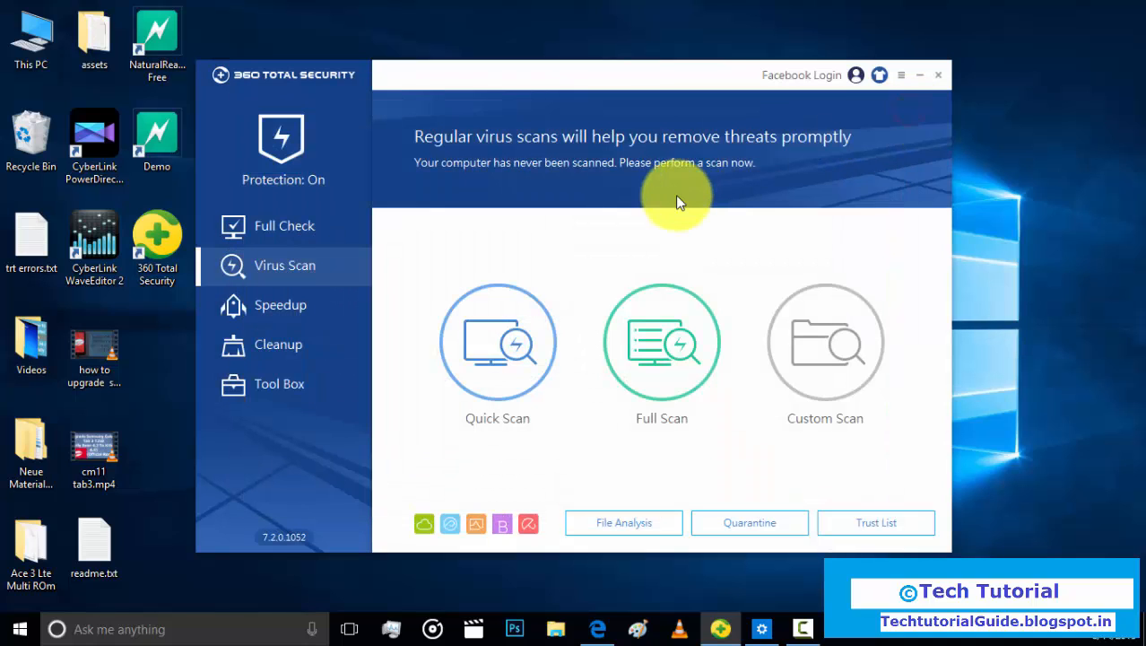
pyautogui.moveTo(290, 309)
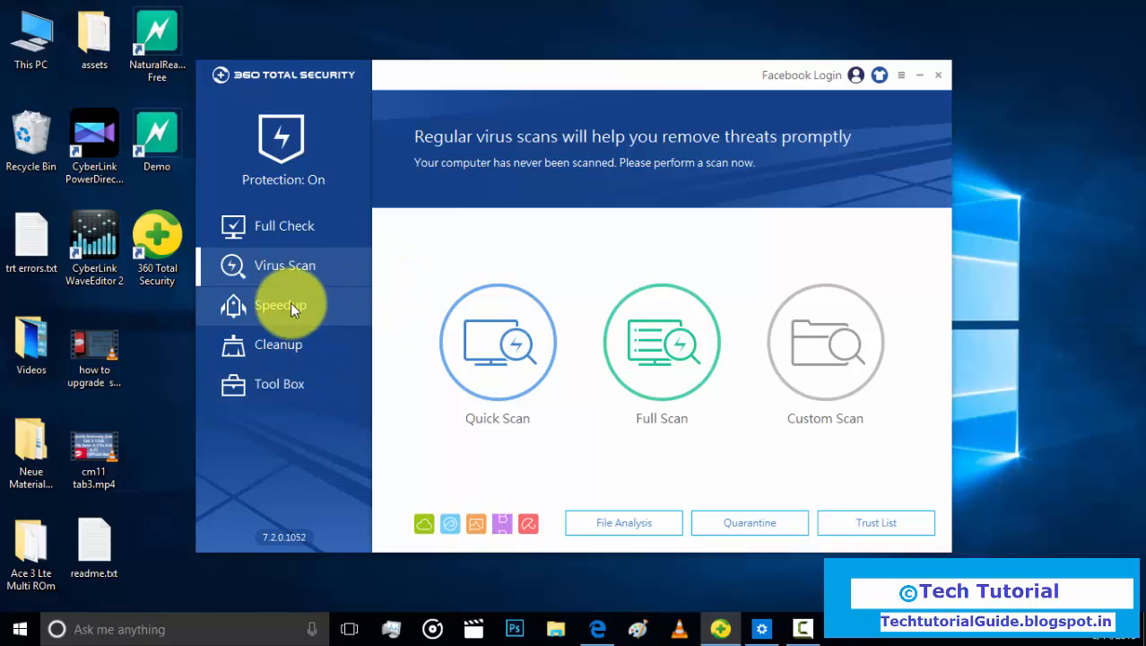
# Switch to the Full Check page showing all items not checked yet.
pyautogui.click(284, 226)
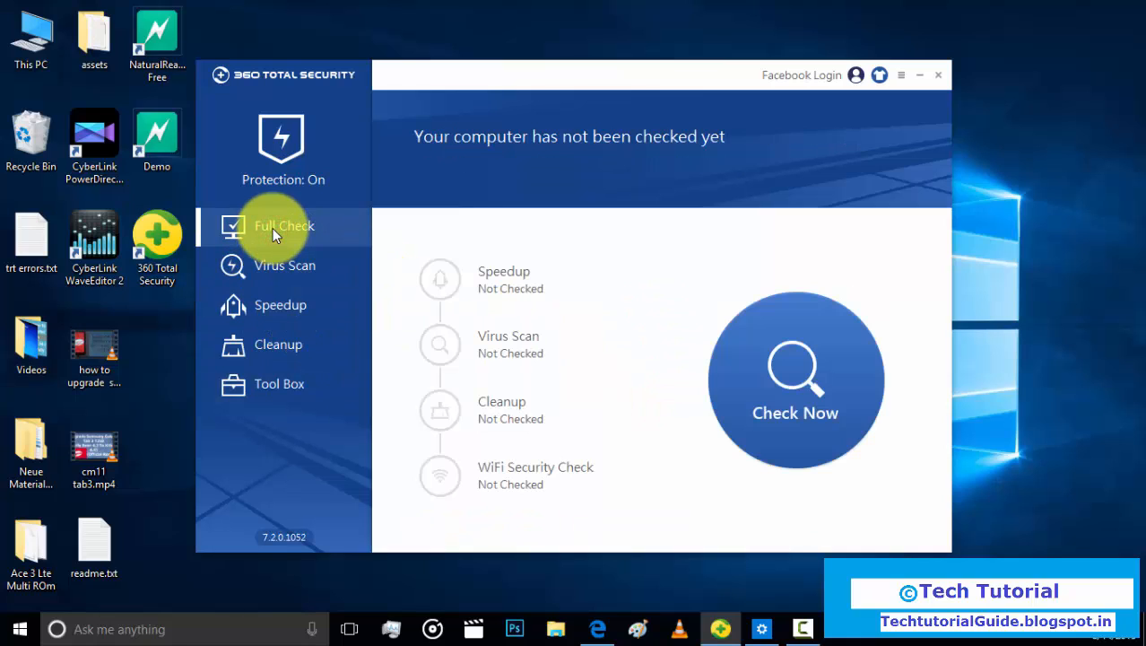